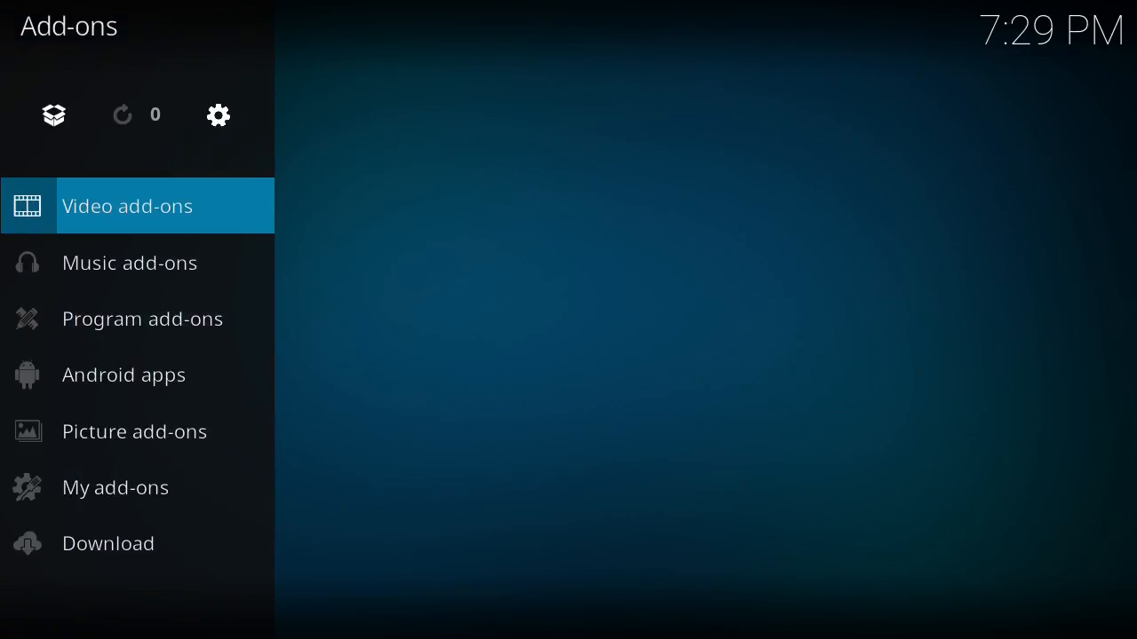
- Launch the Exodus video add-on and move to its Search entry
left_click(127, 205)
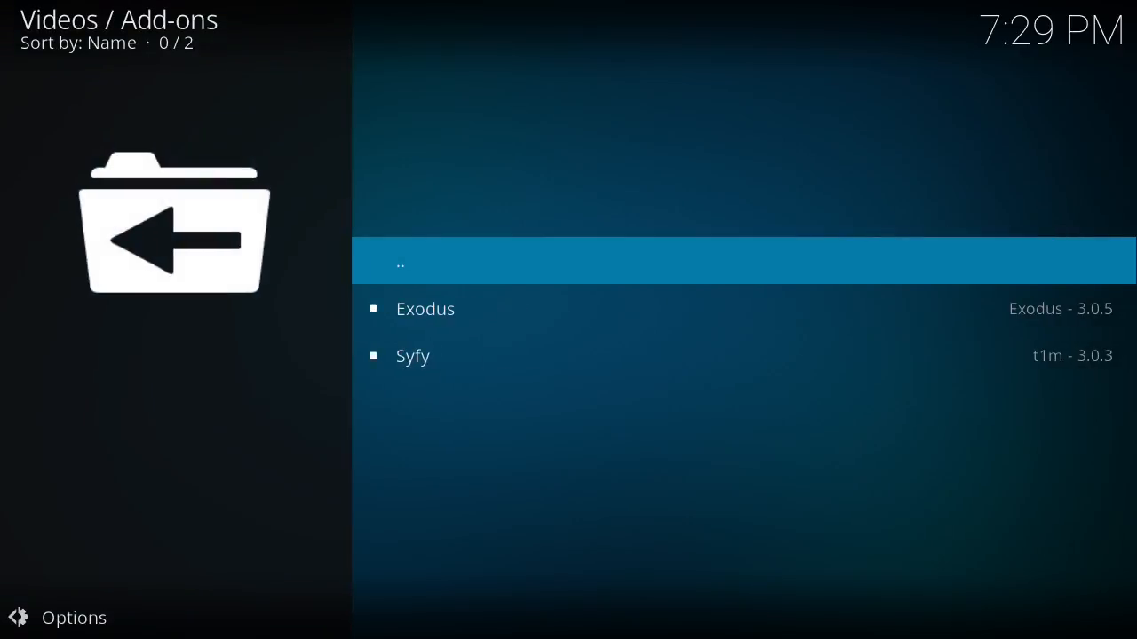
left_click(425, 309)
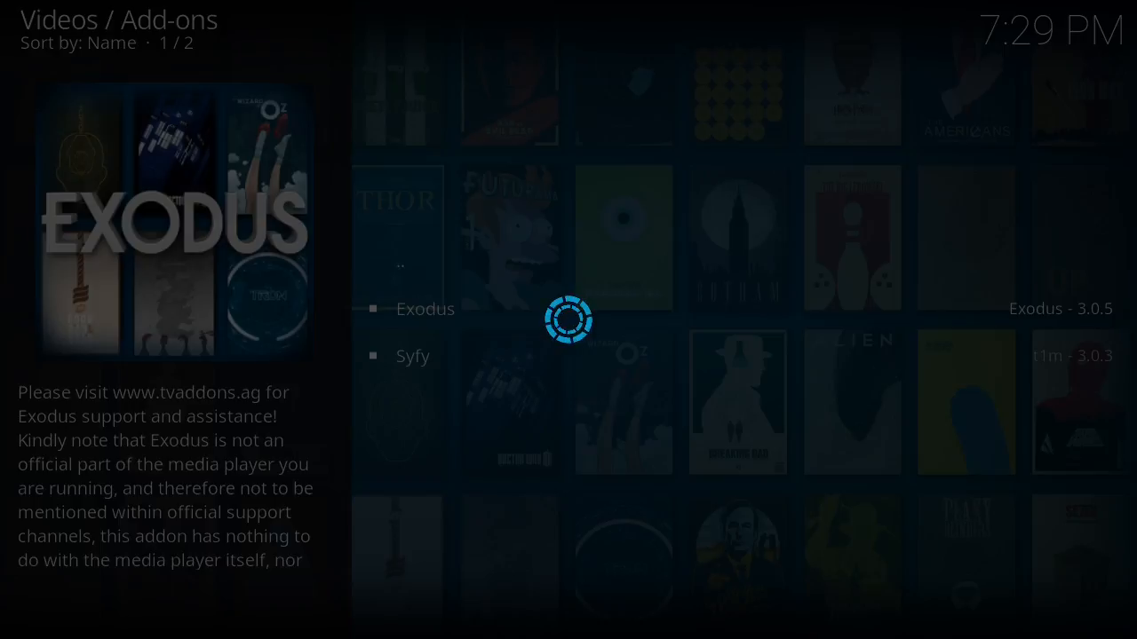
left_click(425, 309)
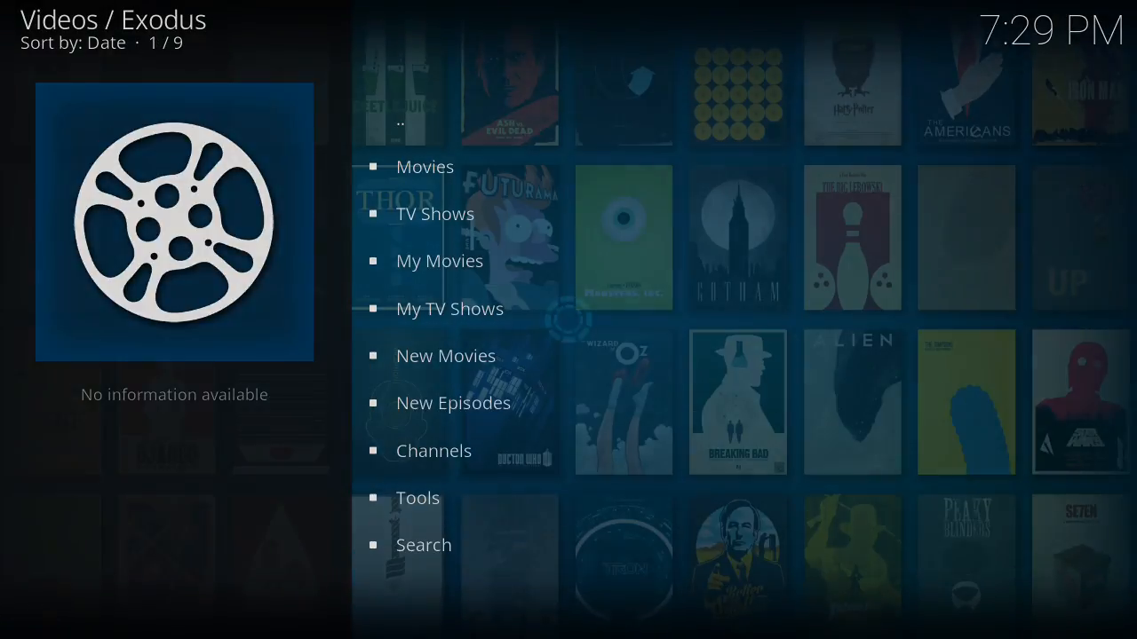
left_click(424, 166)
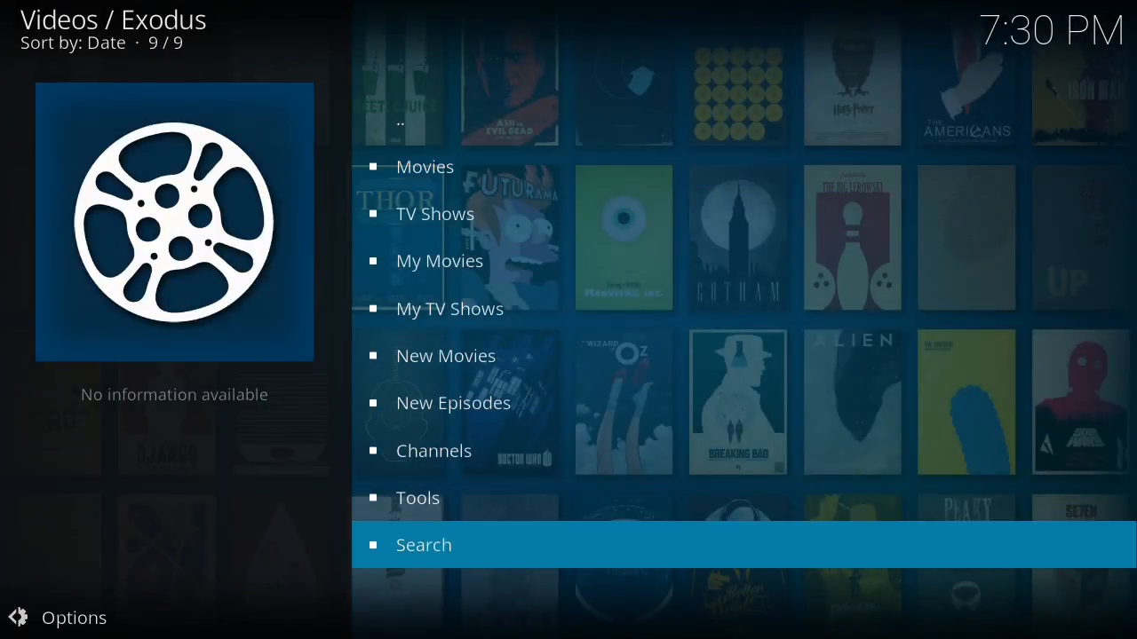
- Choose Search > Movies in Exodus to bring up the on-screen keyboard
left_click(424, 545)
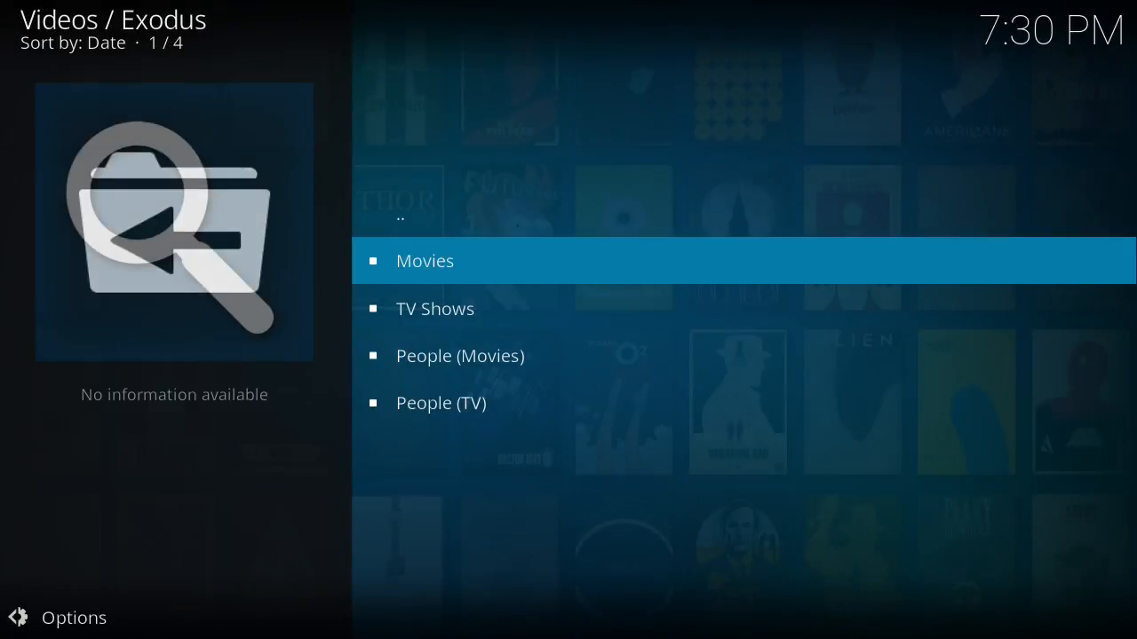
left_click(425, 260)
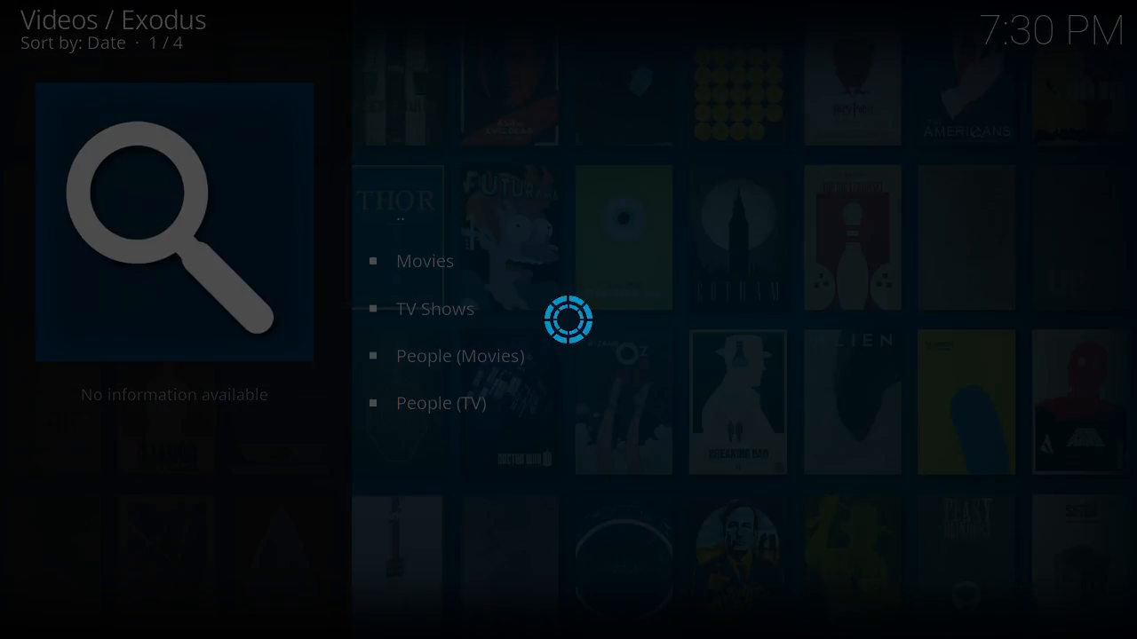
left_click(174, 222)
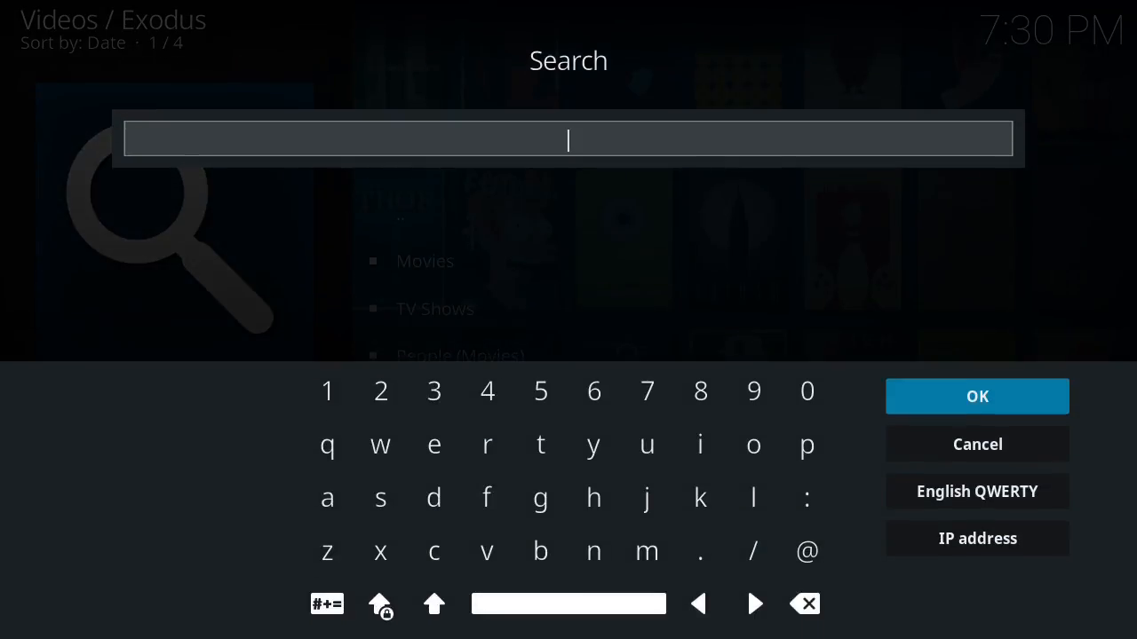
- Enter 'the green berets' on the on-screen keyboard and submit the search
left_click(594, 497)
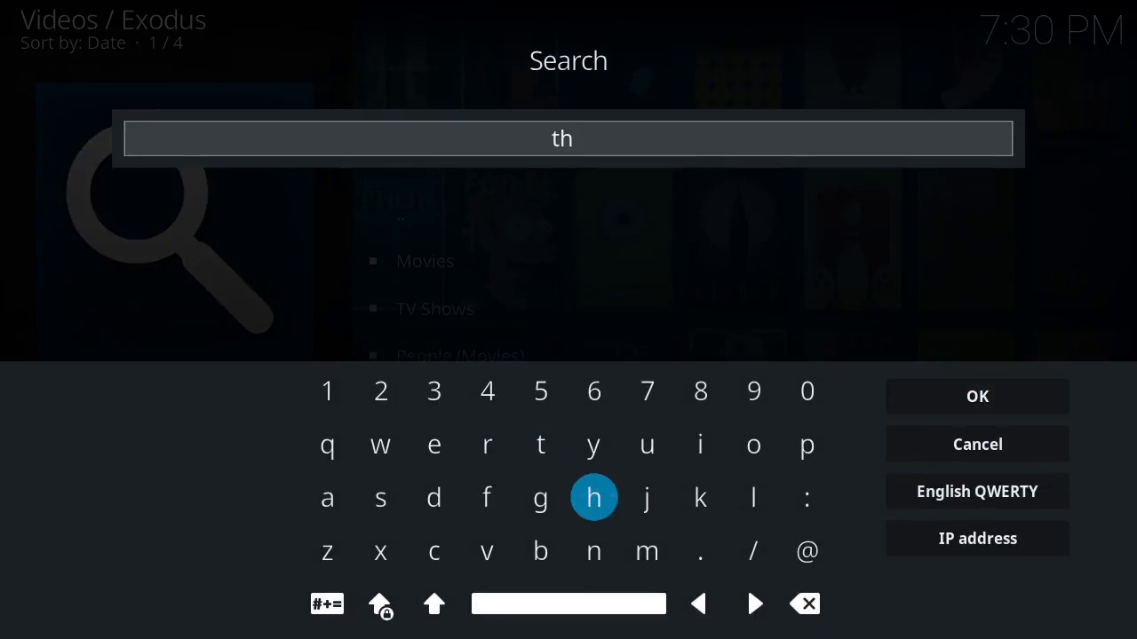
left_click(568, 604)
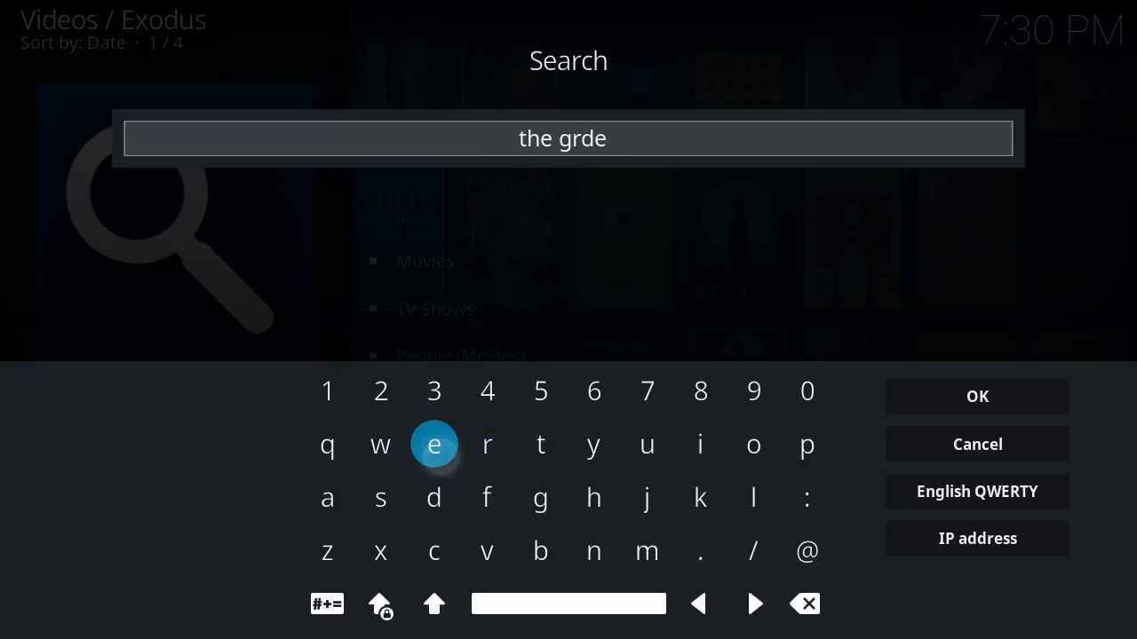
left_click(806, 604)
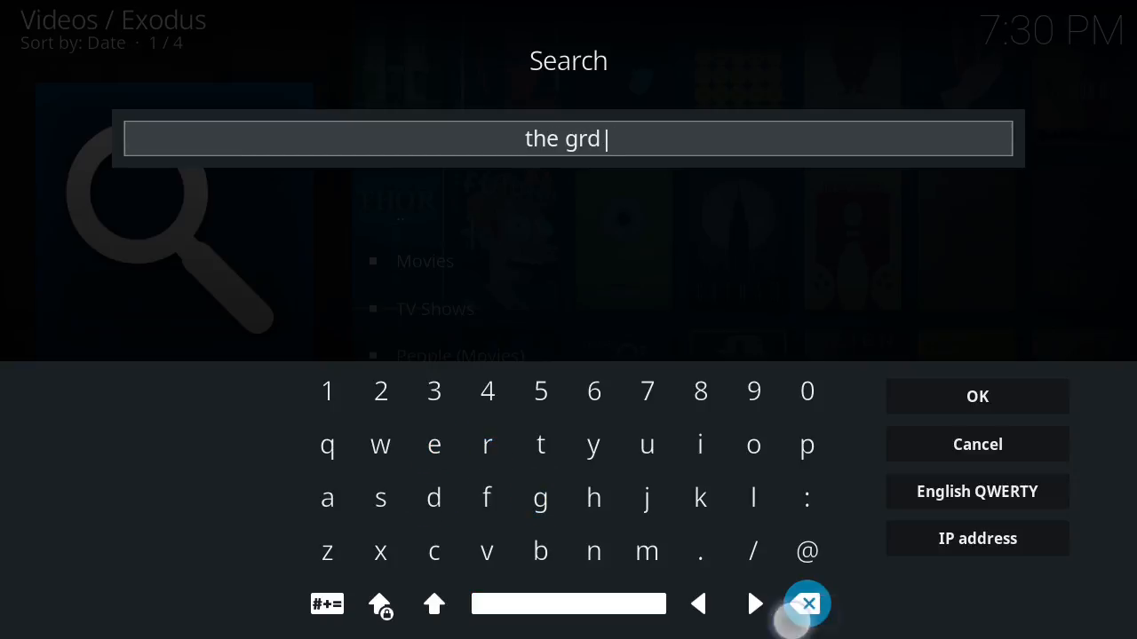
left_click(434, 445)
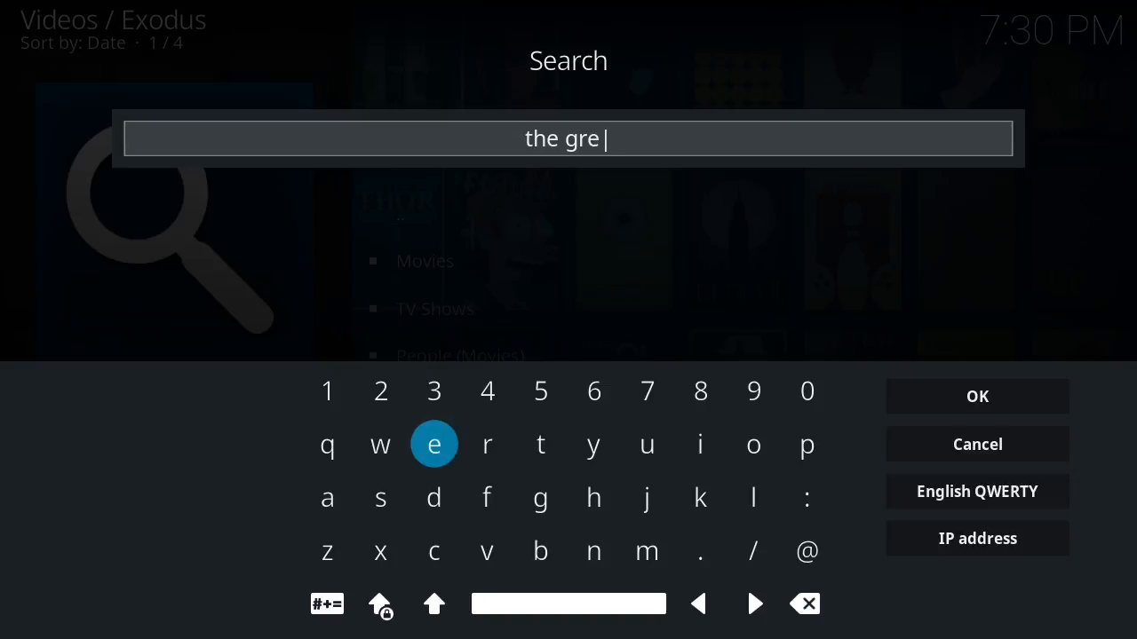
left_click(593, 551)
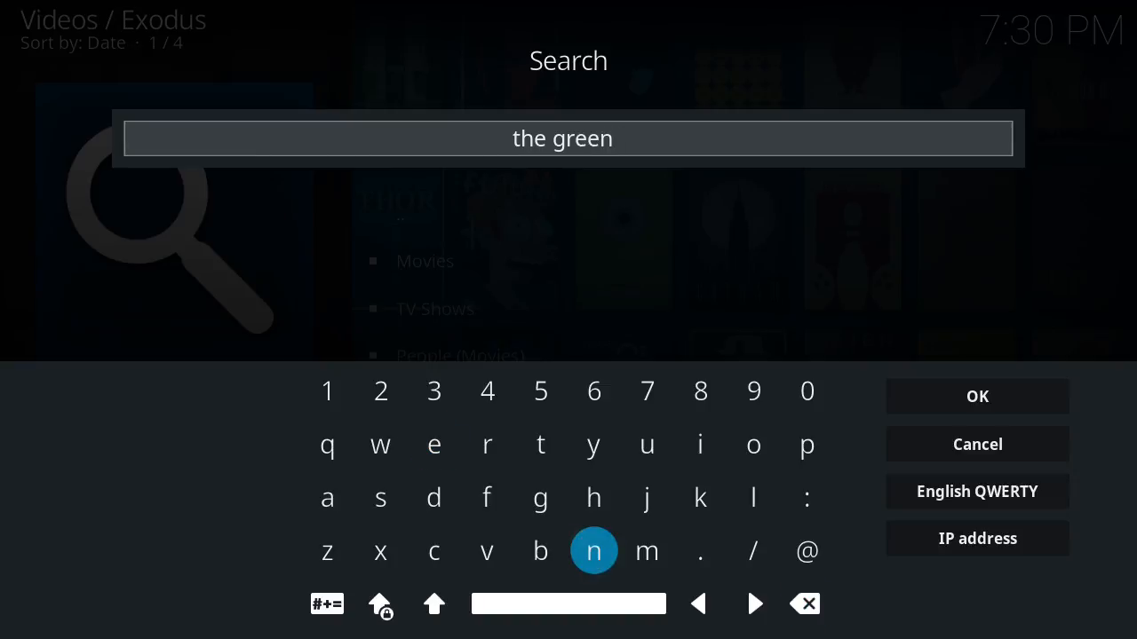
left_click(540, 551)
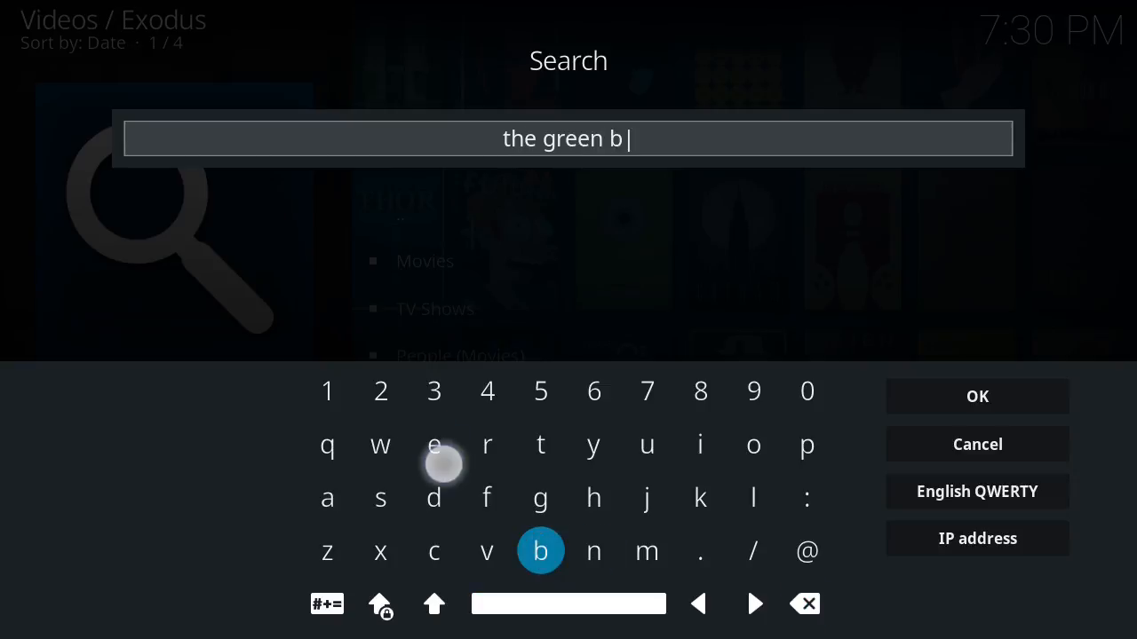
left_click(433, 497)
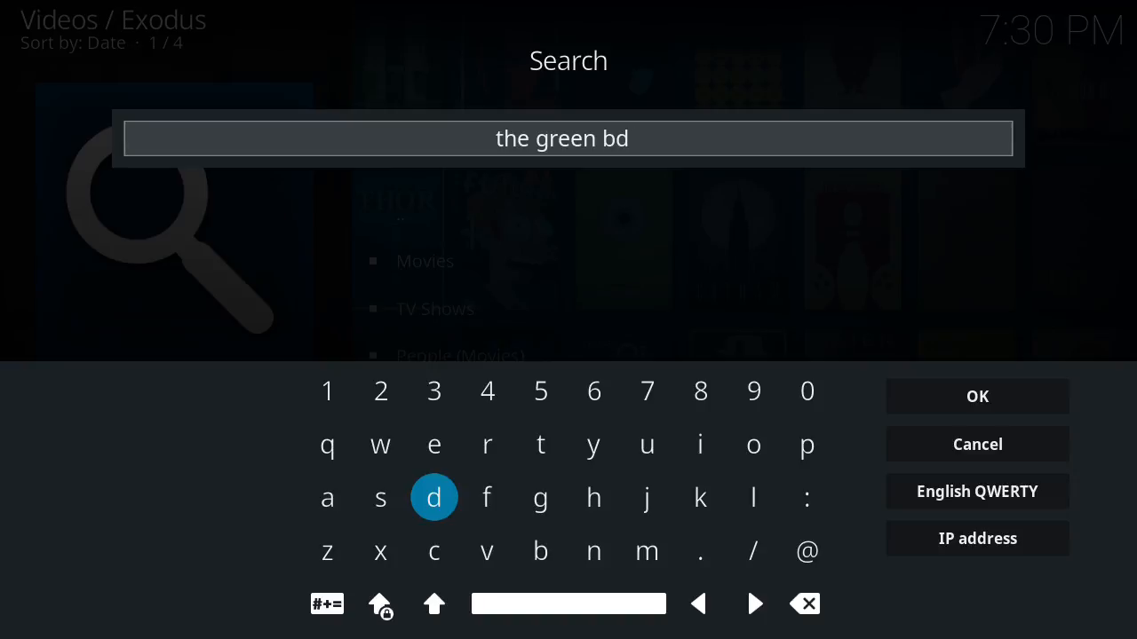
left_click(434, 445)
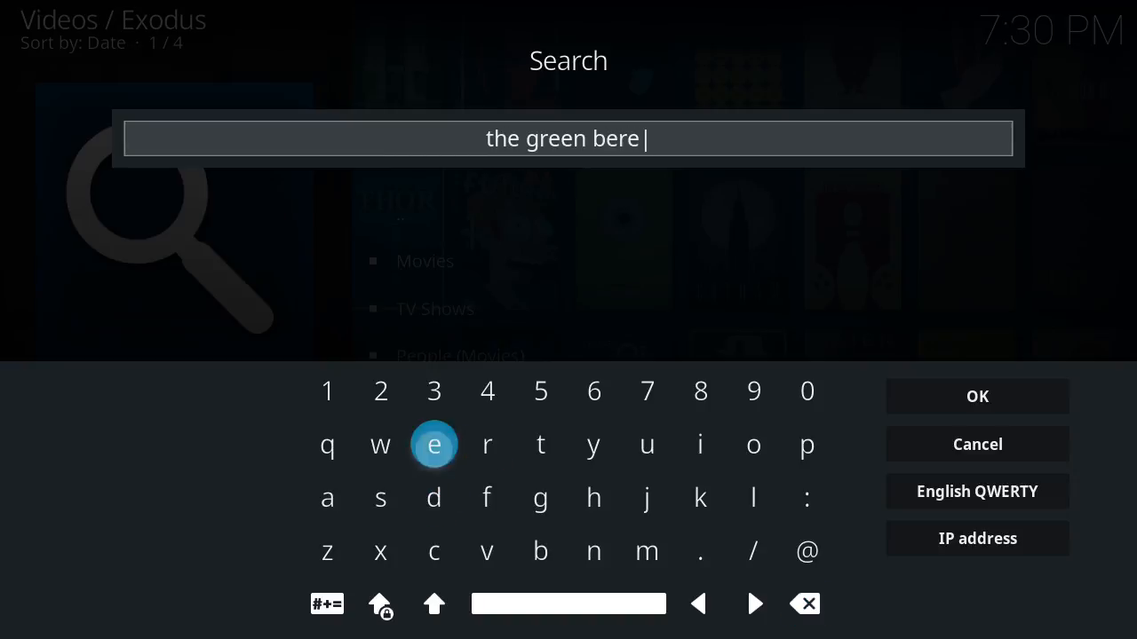
left_click(541, 445)
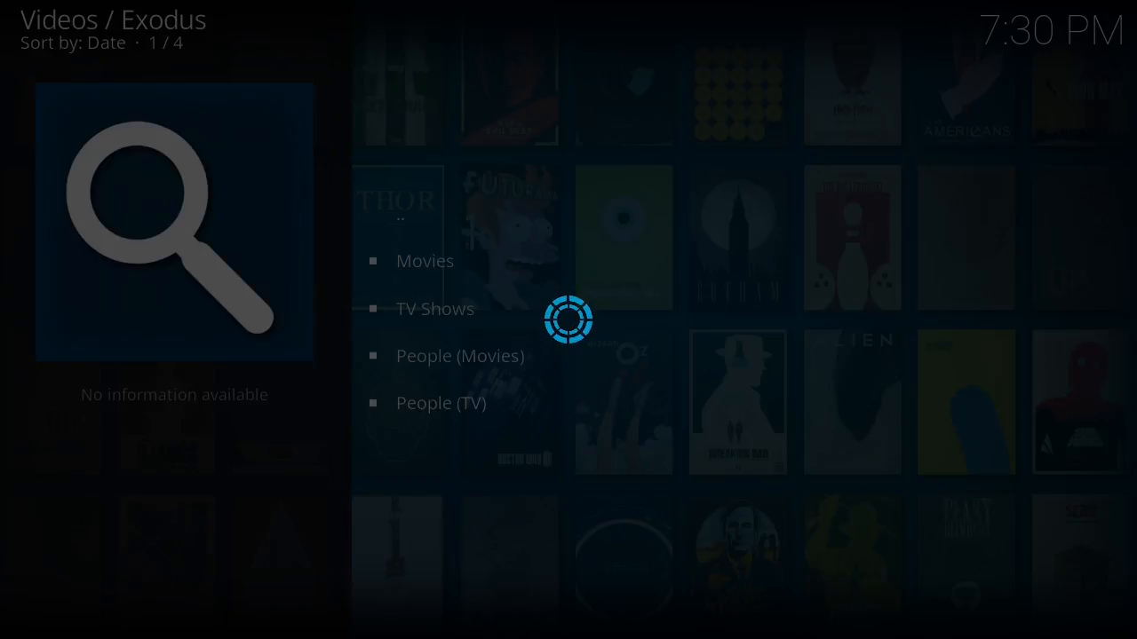
- Select The Green Berets (1968) from the movie search results
left_click(424, 260)
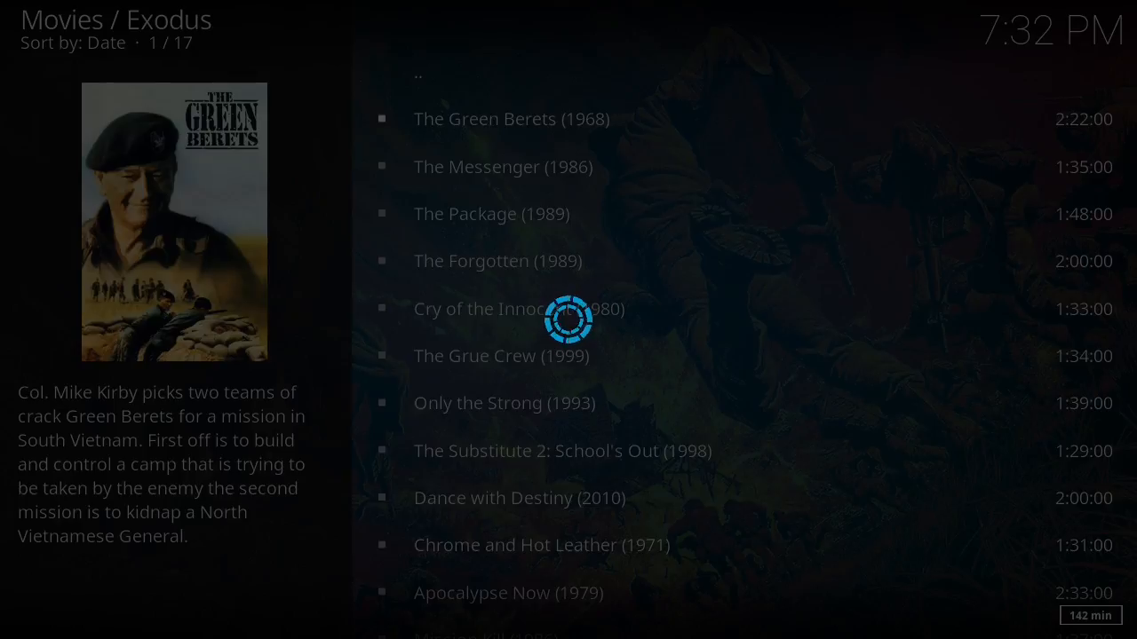
- Play The Green Berets stream, handing it off to LocalCast
left_click(511, 118)
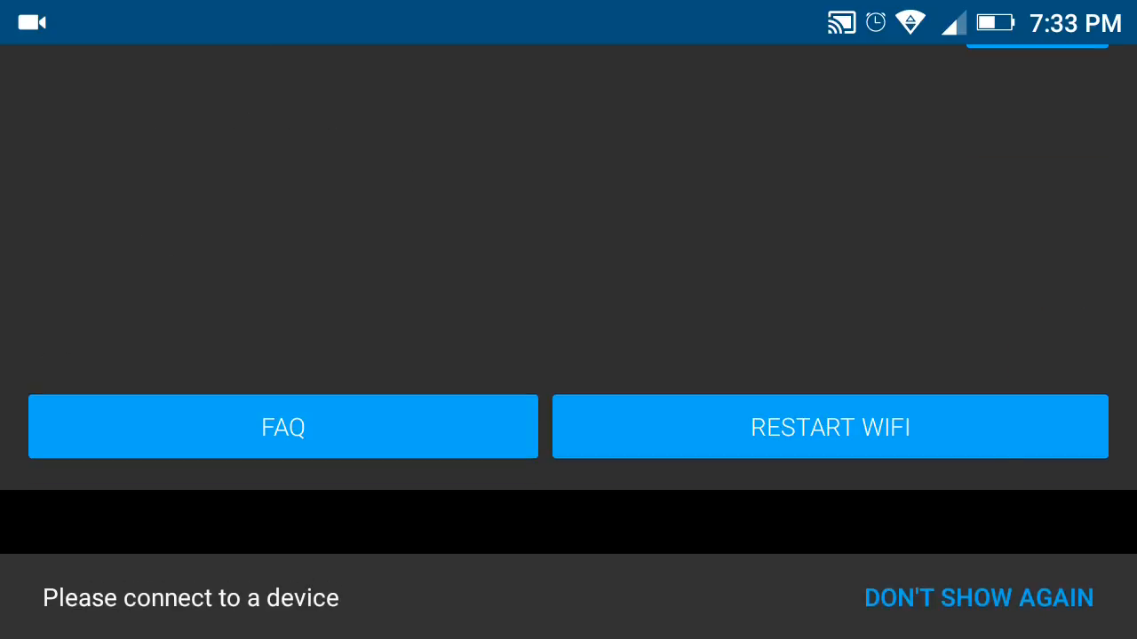
left_click(979, 596)
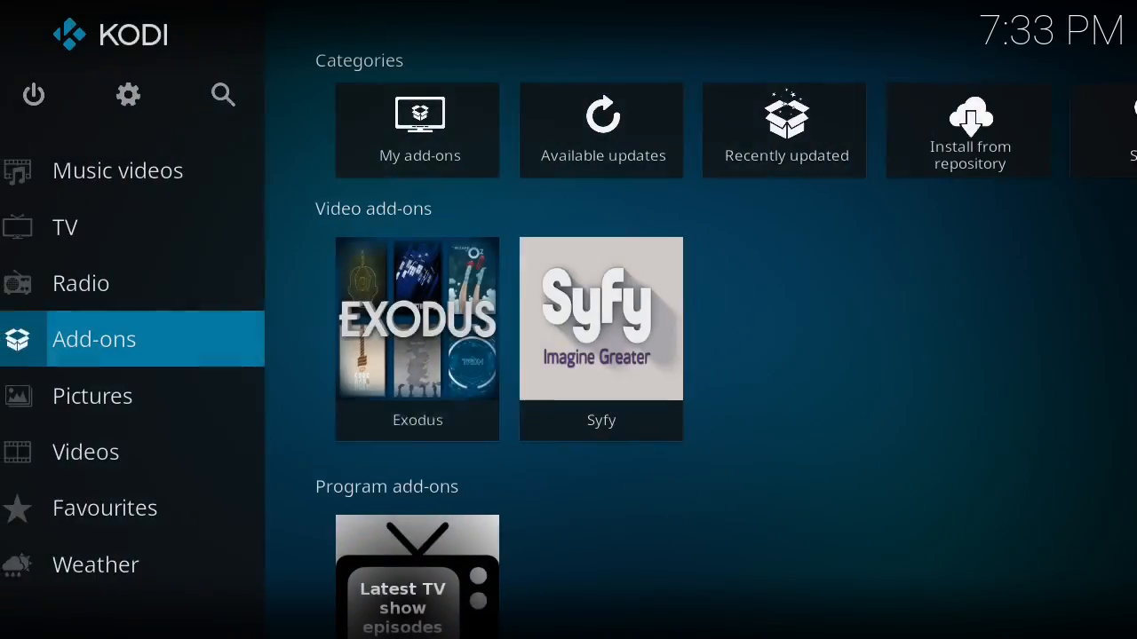
- Choose Exit from Kodi's Power Options to return to the Android home screen
left_click(33, 95)
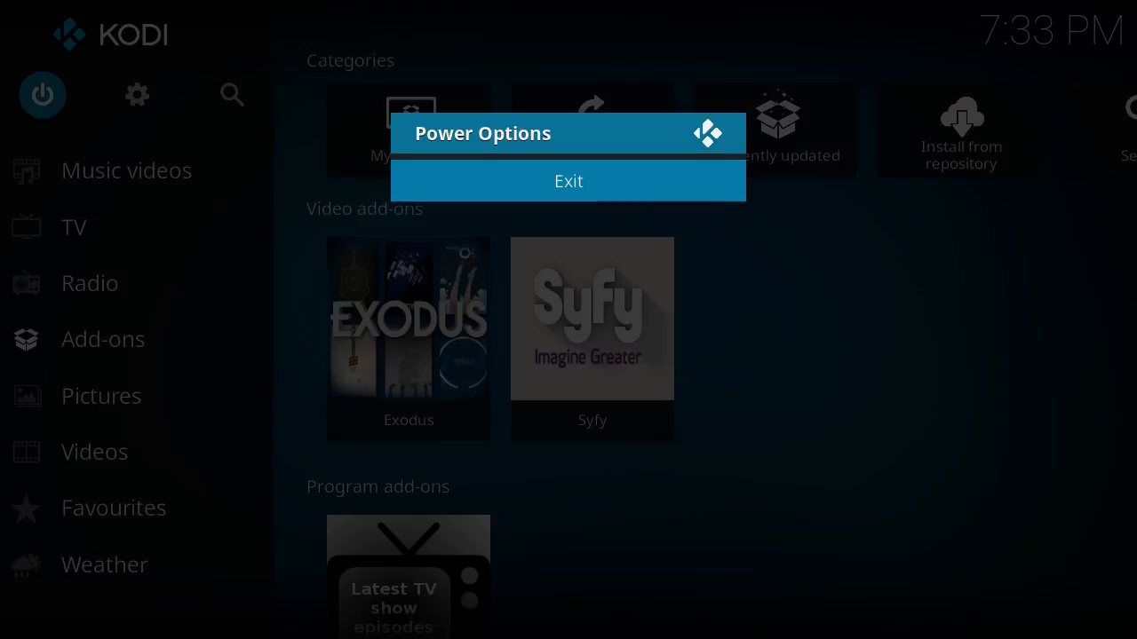
left_click(569, 181)
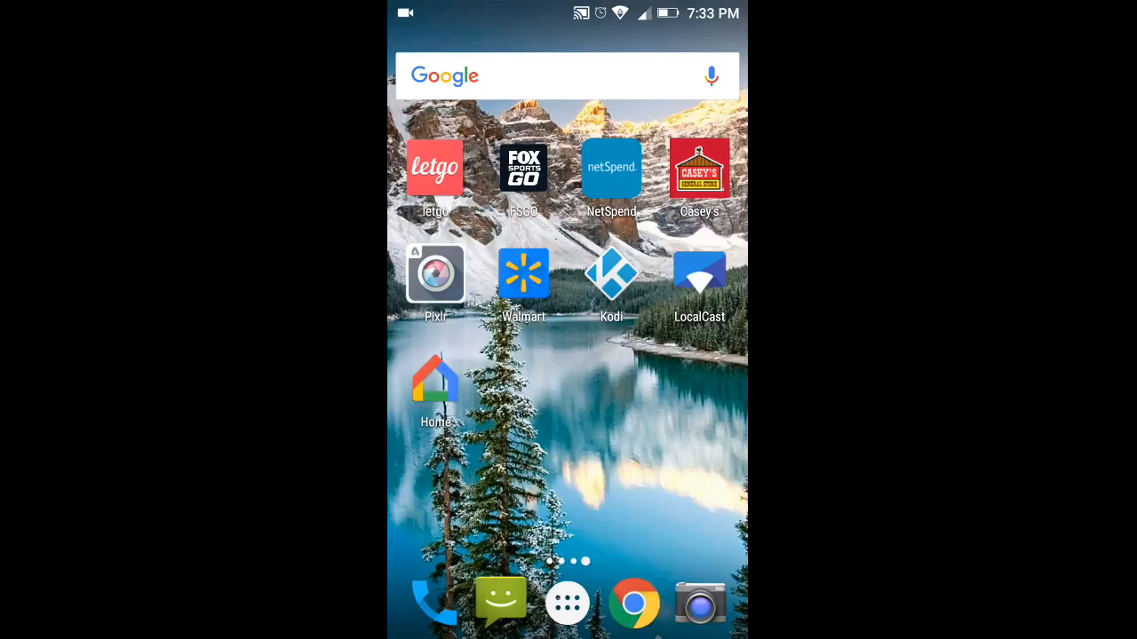